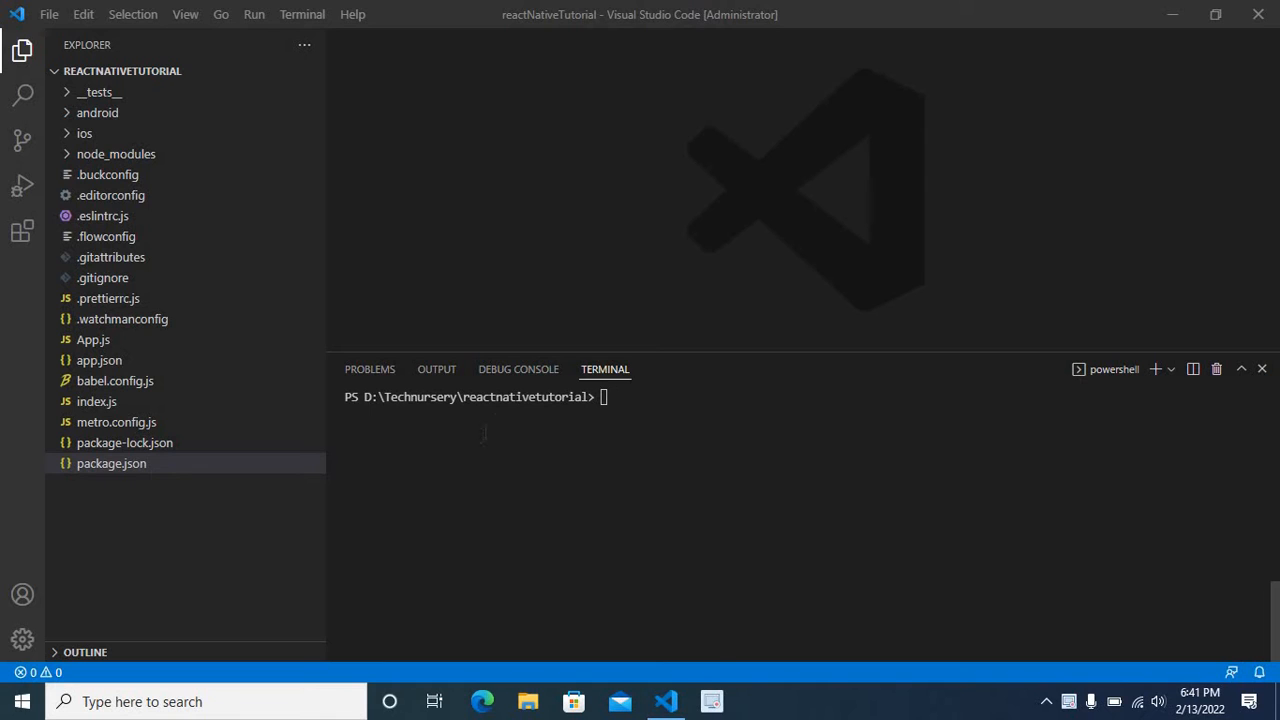
{"action": "mouse_move", "coordinate": [480, 397]}
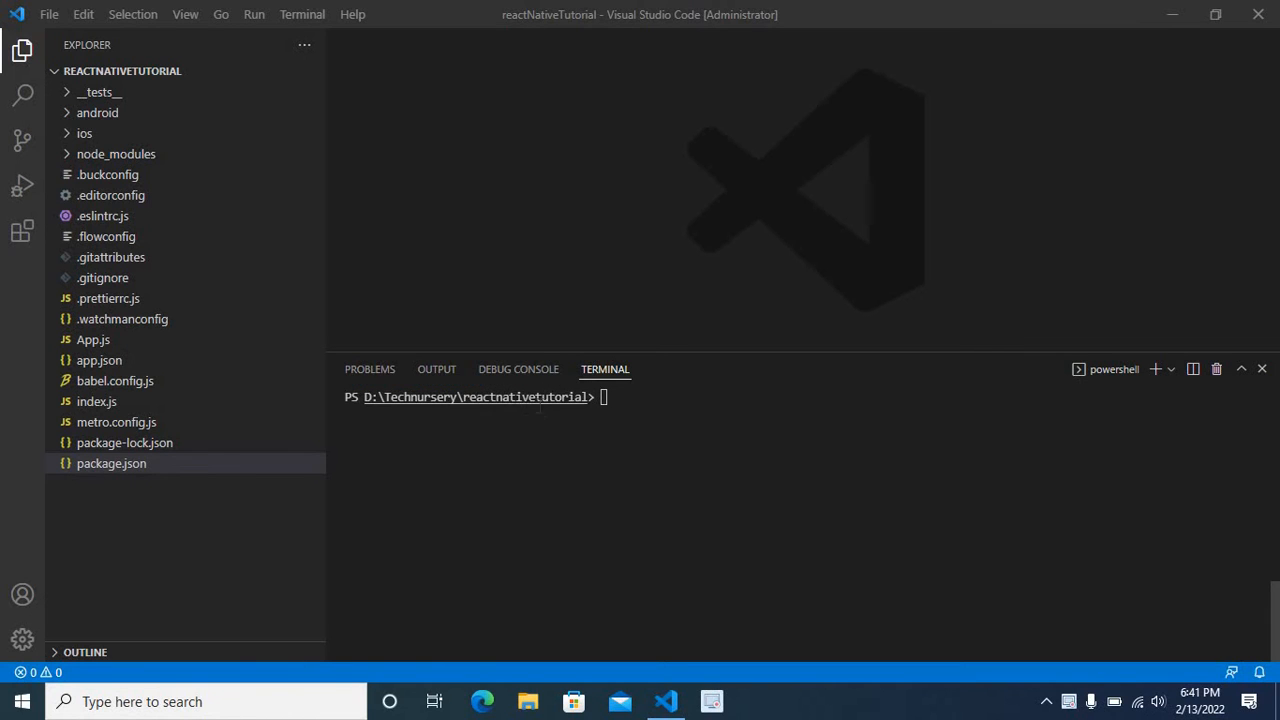
{"action": "mouse_move", "coordinate": [247, 287]}
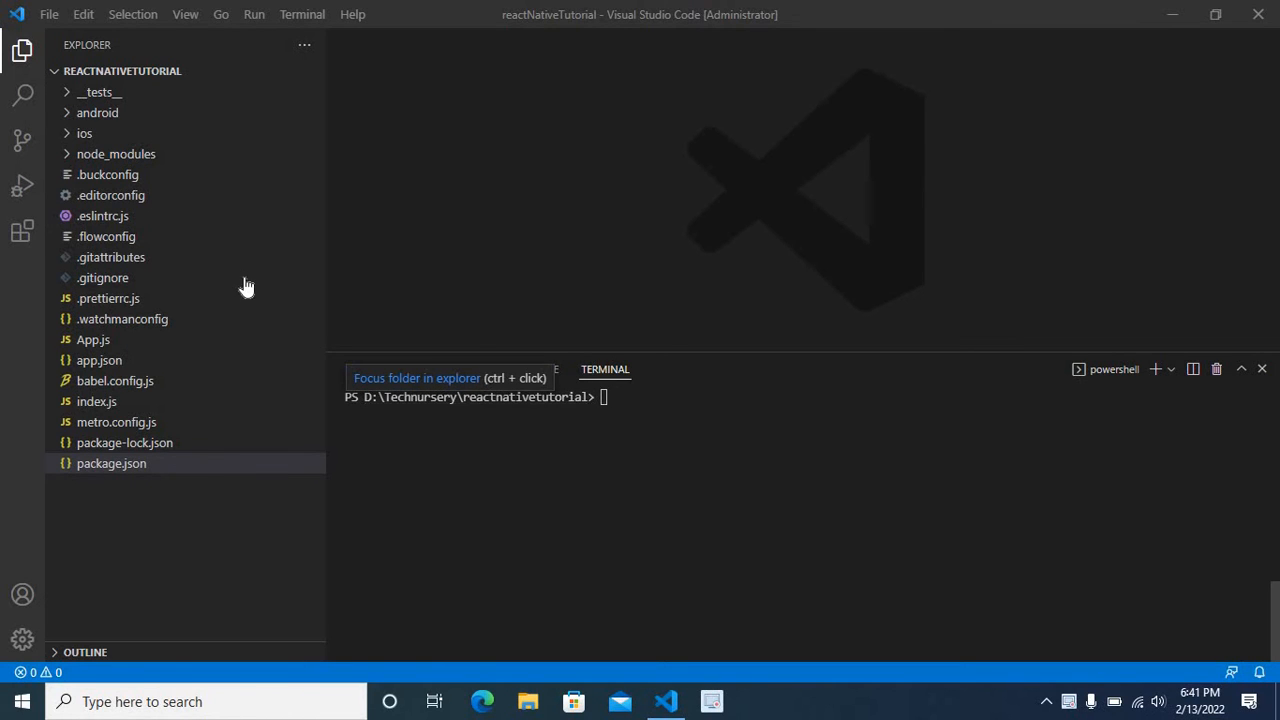
{"action": "mouse_move", "coordinate": [124, 388]}
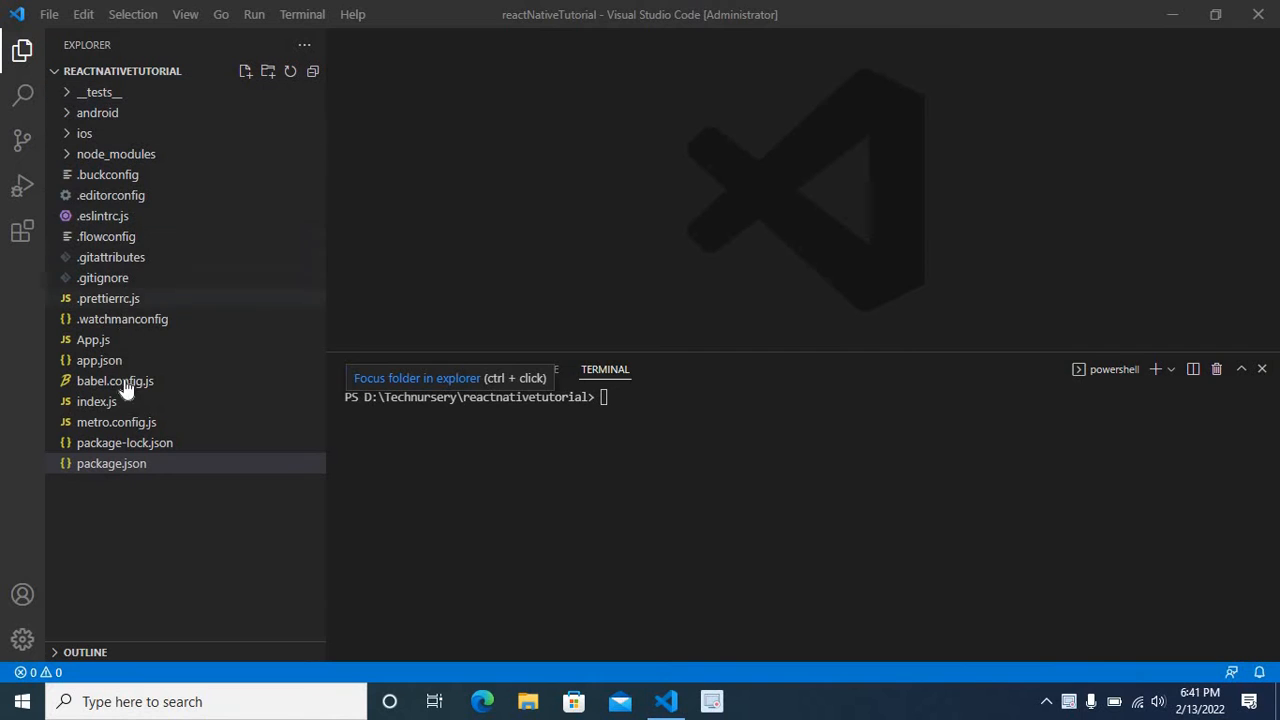
{"action": "mouse_move", "coordinate": [108, 298]}
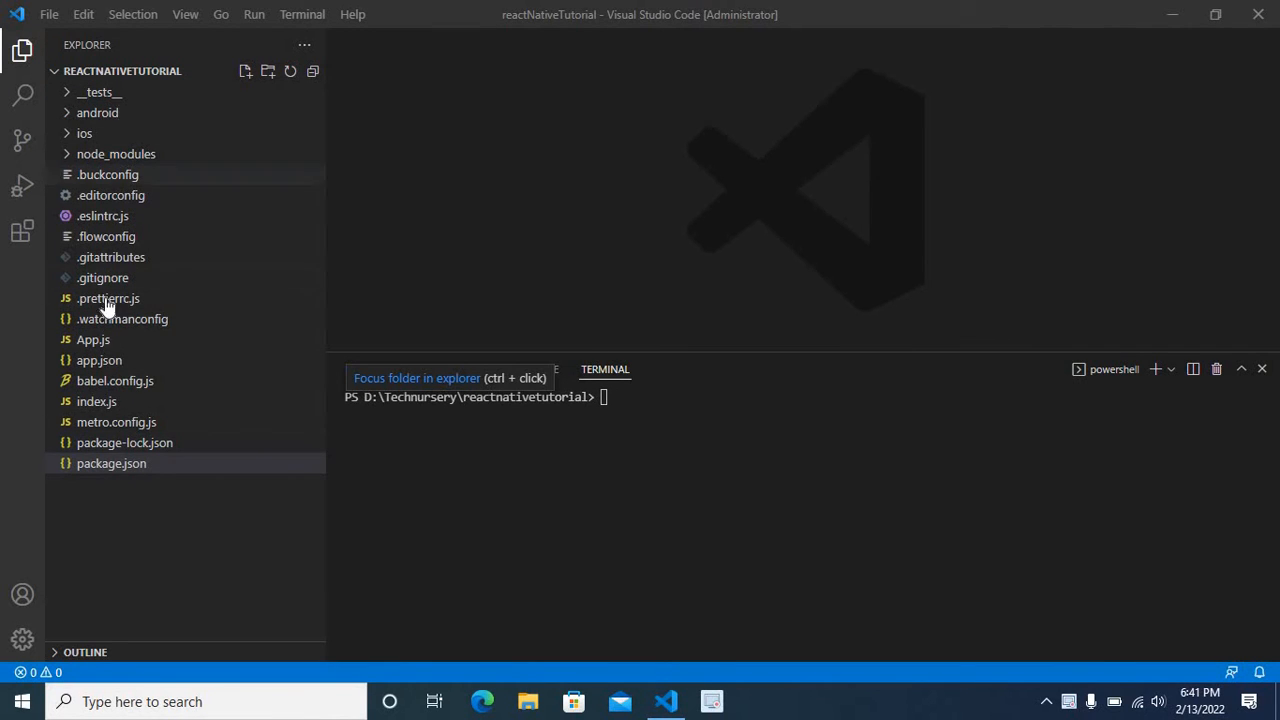
View package.json, then run npm install in reactnativetutorial, auditing 1038 packages.
{"action": "left_click", "coordinate": [111, 463]}
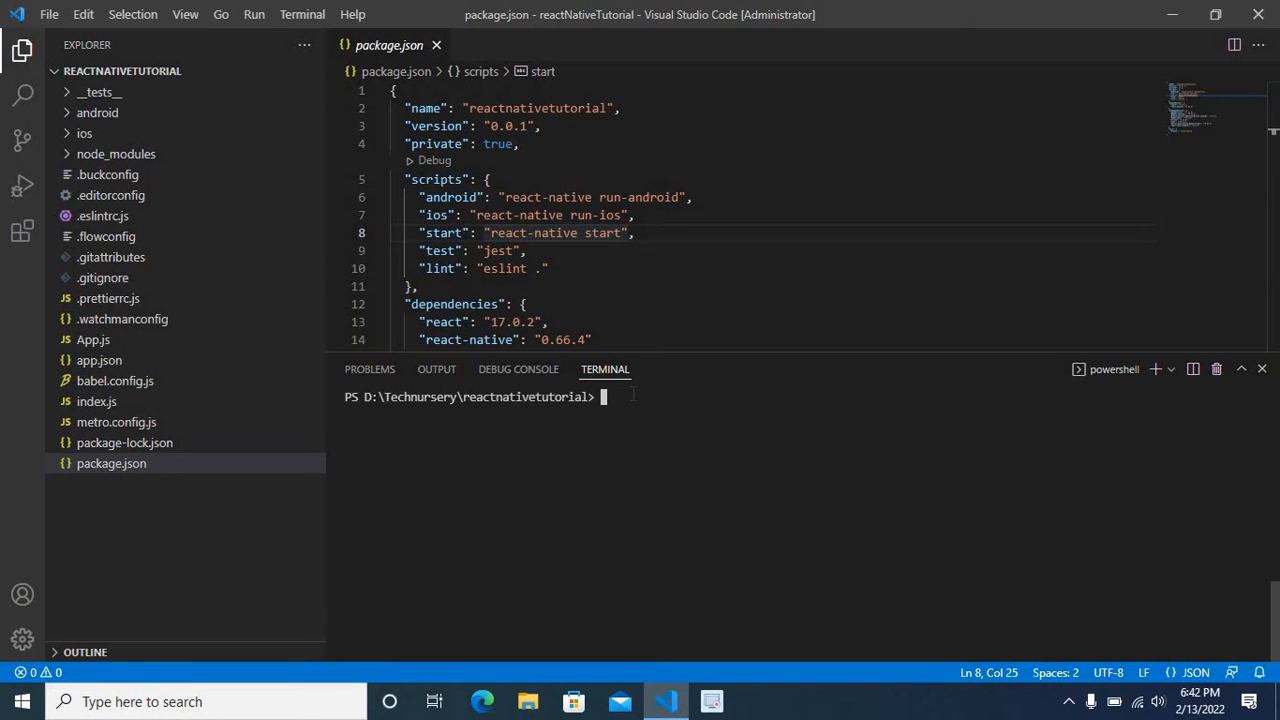
{"action": "type", "text": "npm"}
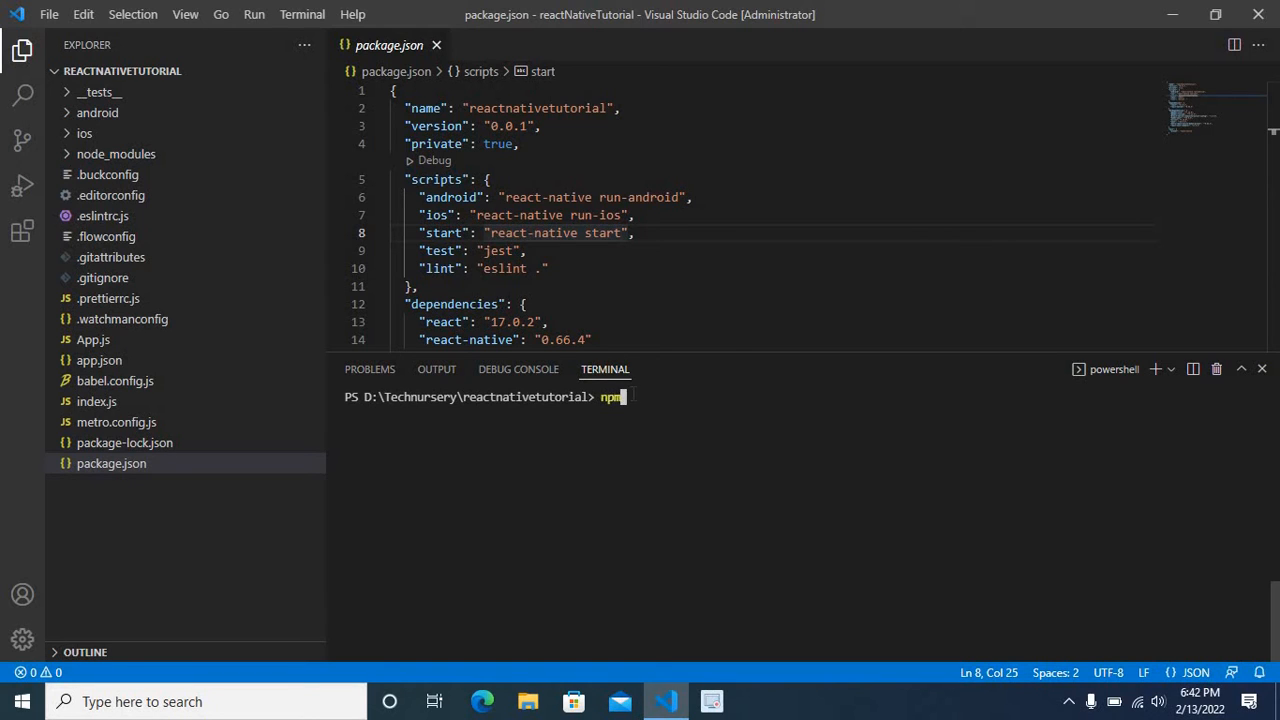
{"action": "type", "text": "insta"}
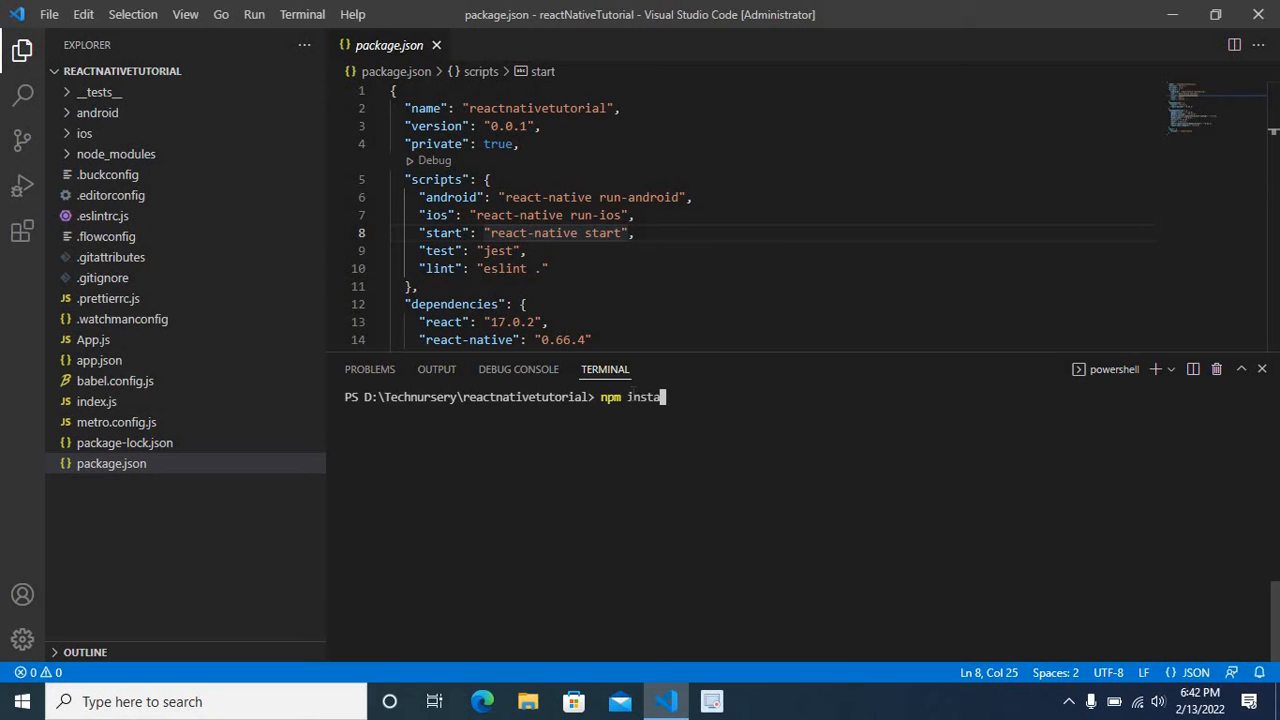
{"action": "type", "text": "ll"}
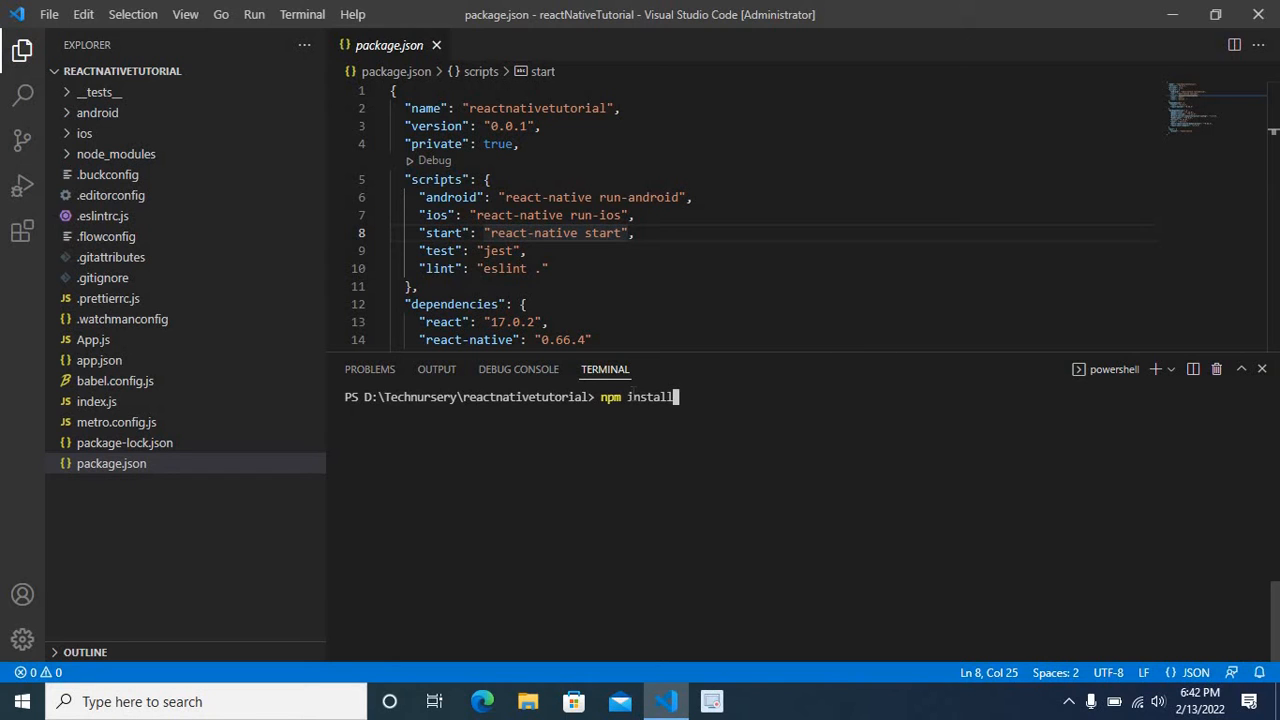
{"action": "key", "text": "Return"}
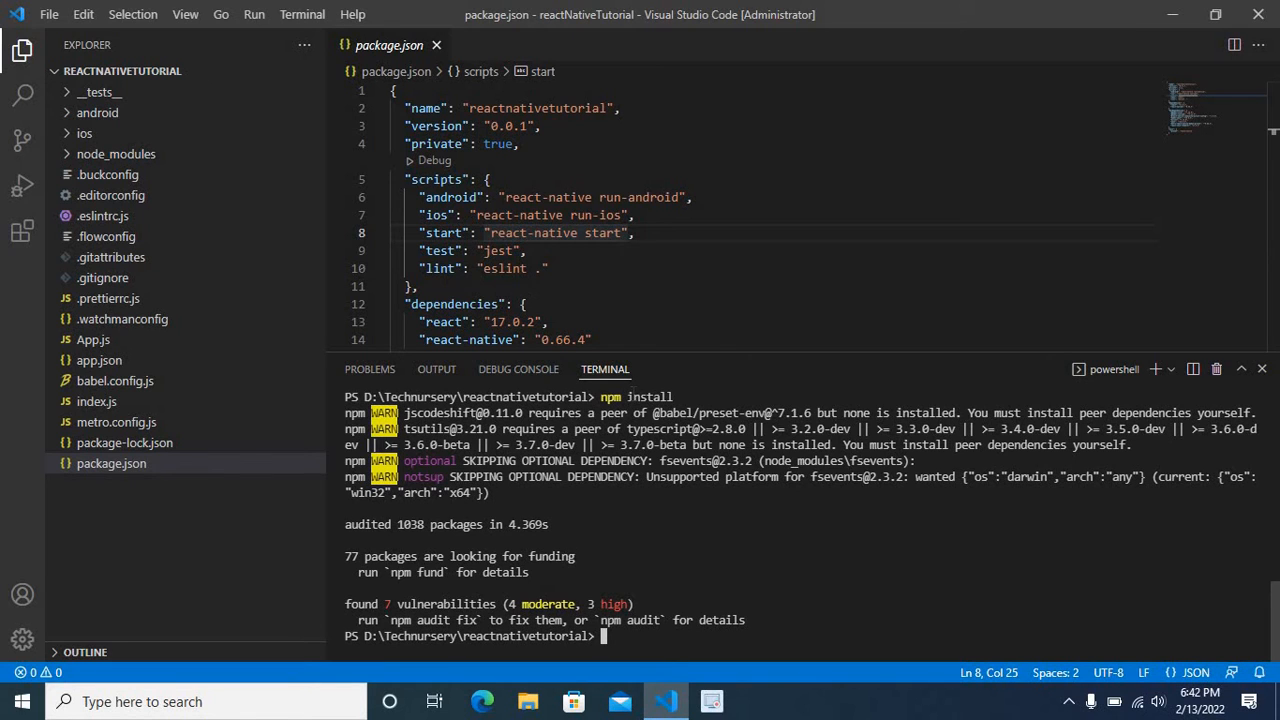
Run cd .. to move the terminal up to D:\Technursery.
{"action": "type", "text": "c"}
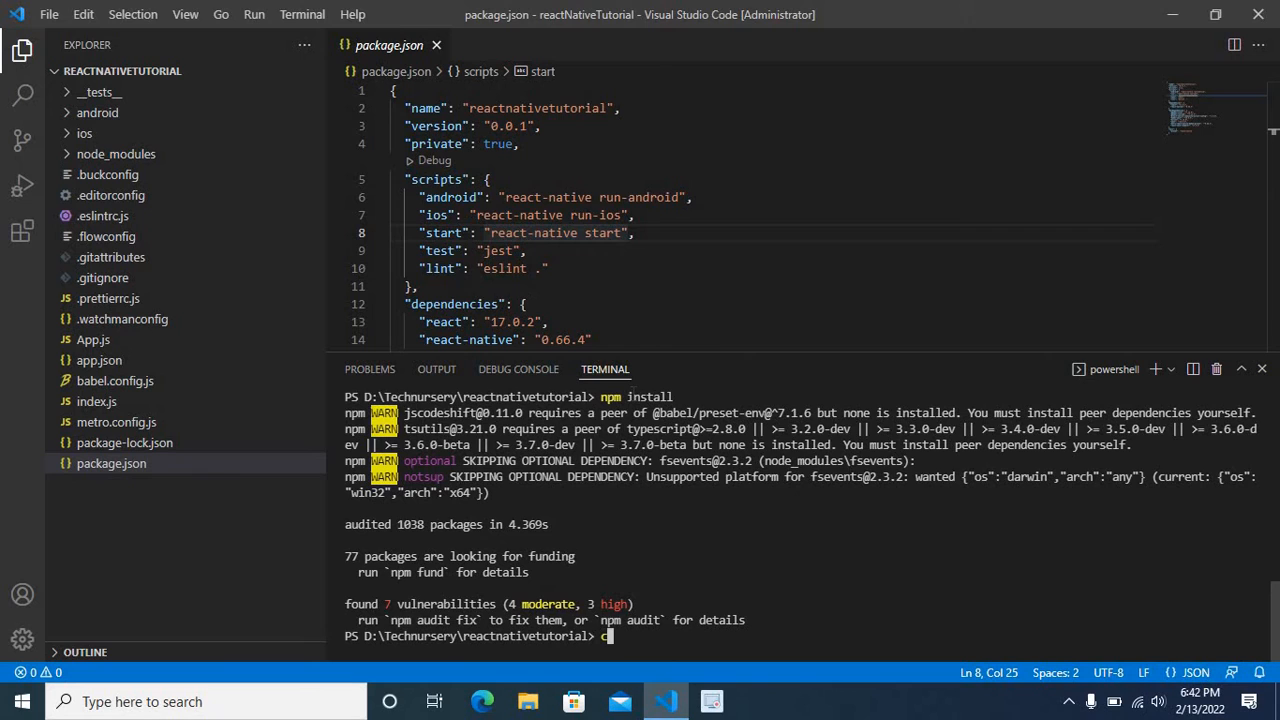
{"action": "type", "text": "d"}
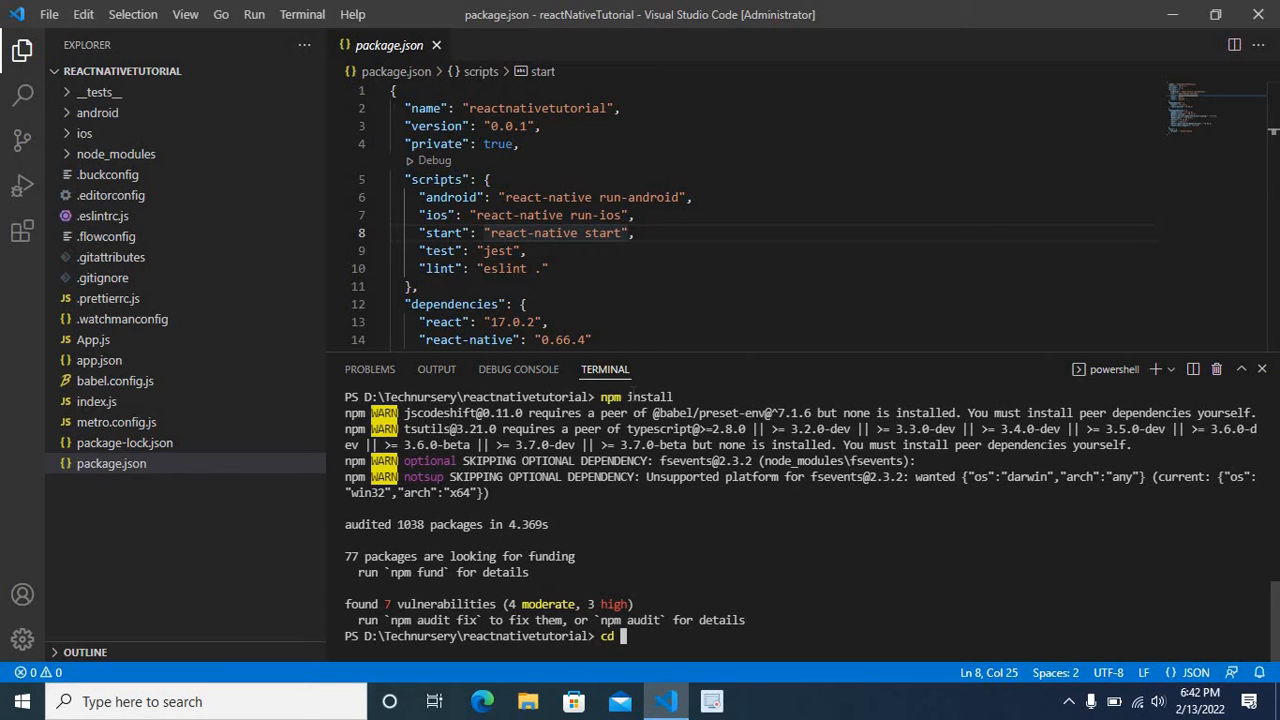
{"action": "key", "text": "Return"}
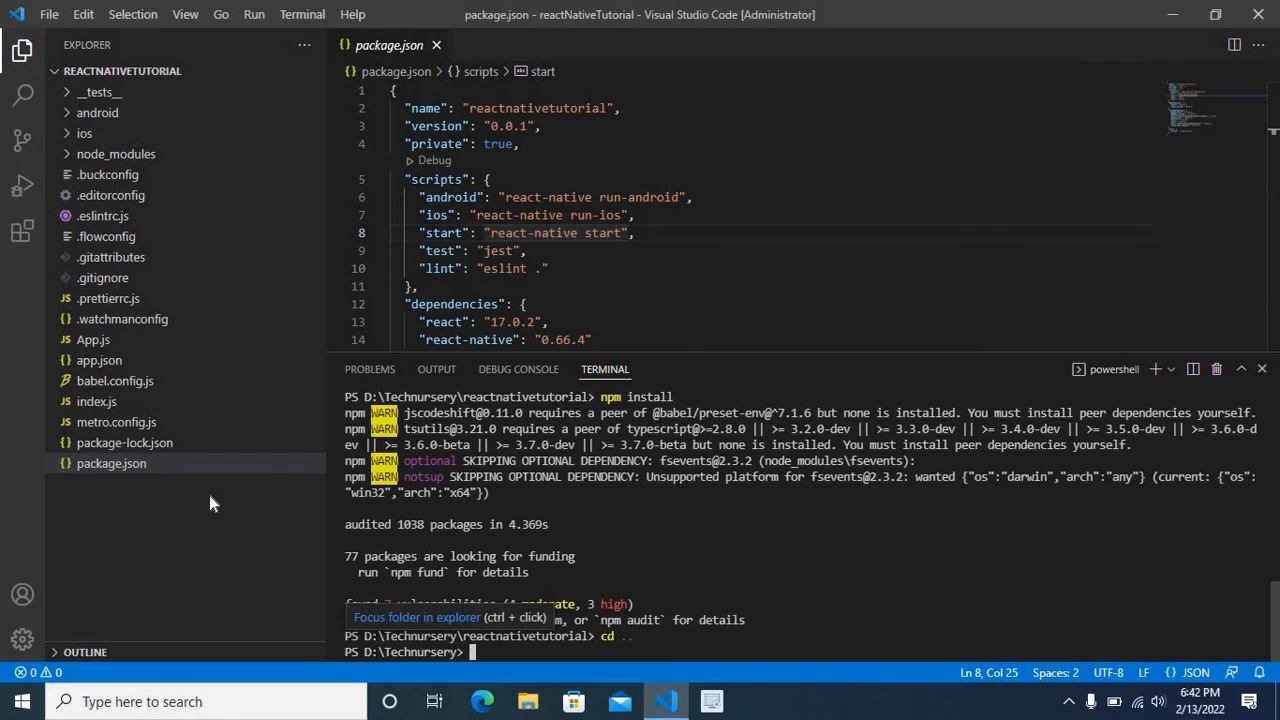
{"action": "mouse_move", "coordinate": [128, 90]}
{"action": "type", "text": "npm"}
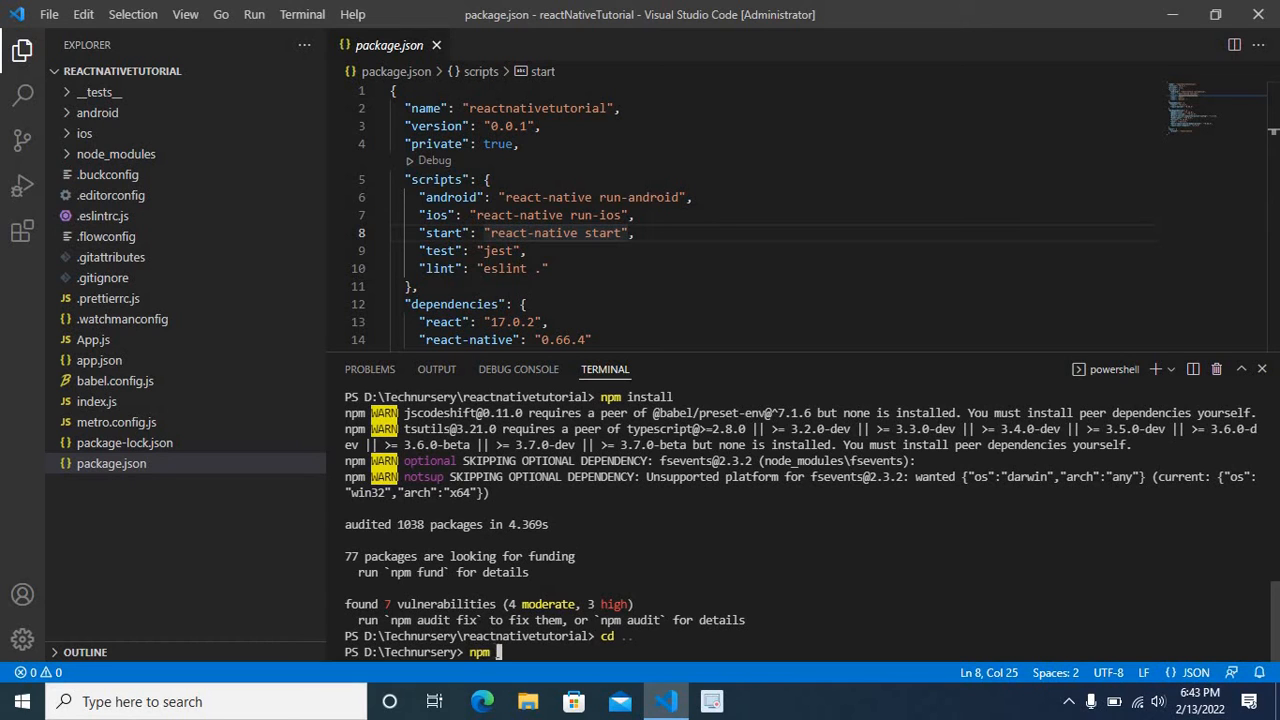
Run npm install in D:\Technursery, which warns that no package.json exists.
{"action": "type", "text": "i"}
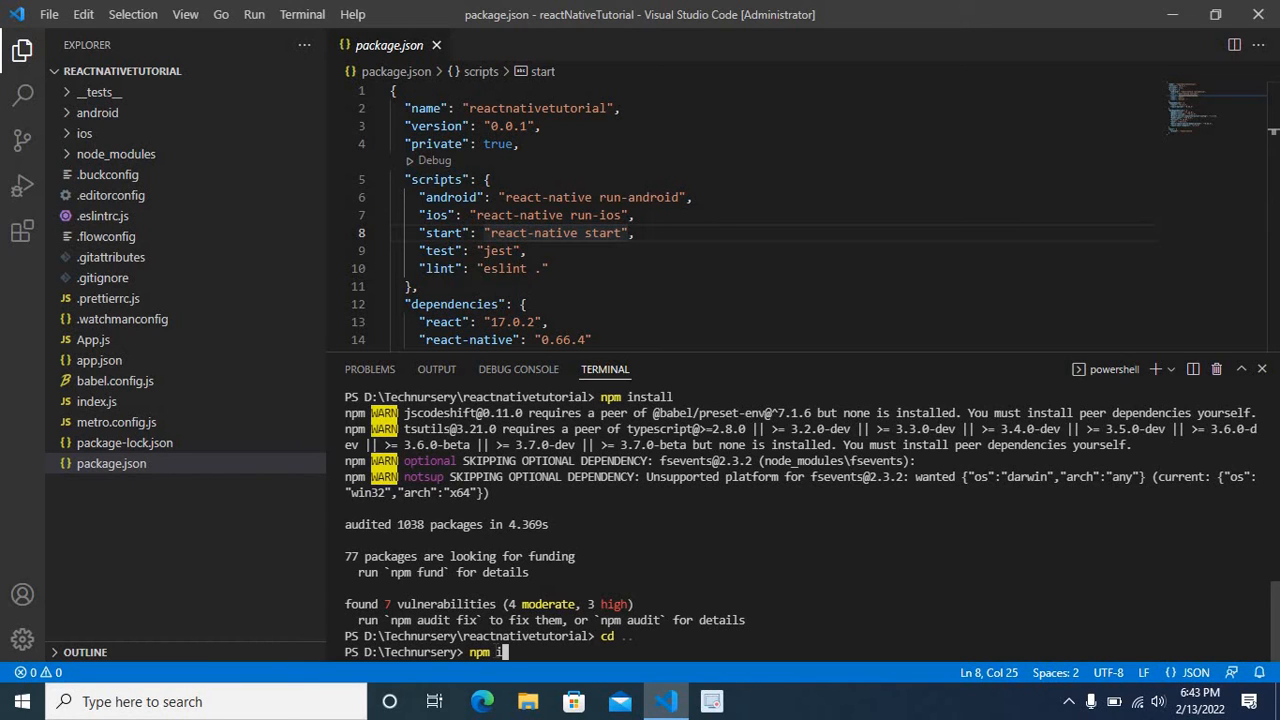
{"action": "type", "text": "ns"}
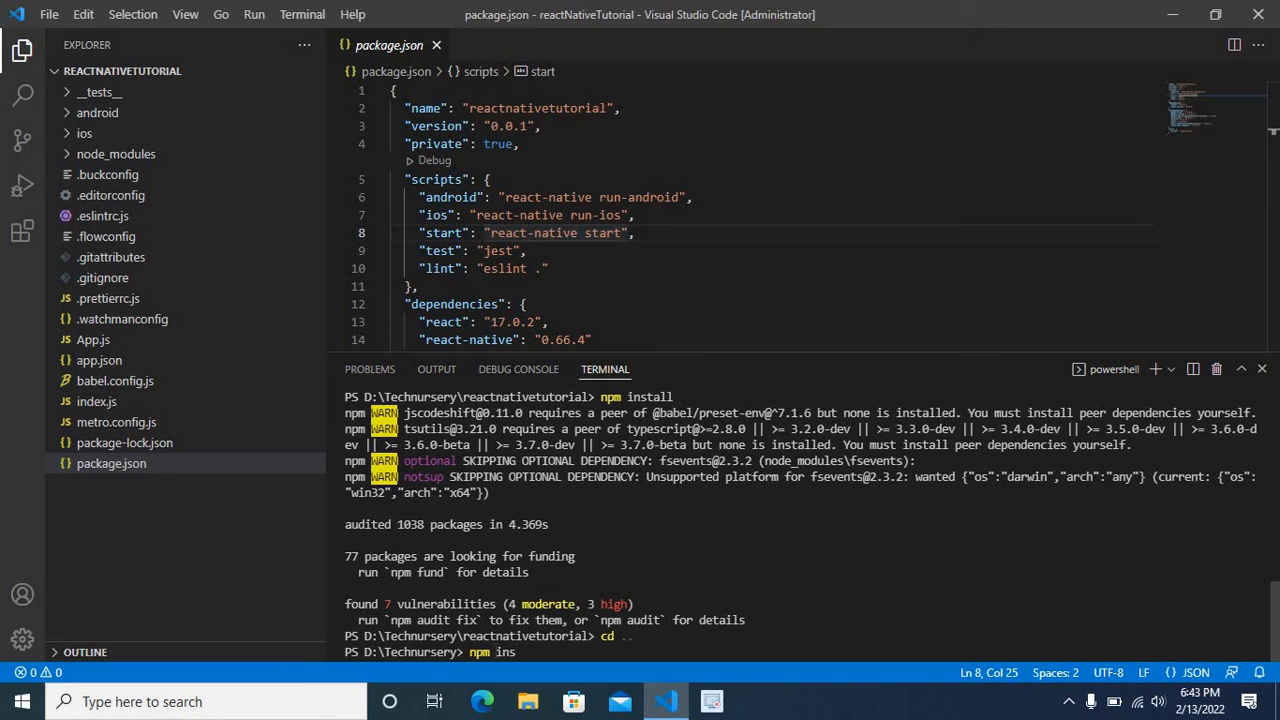
{"action": "type", "text": "tall"}
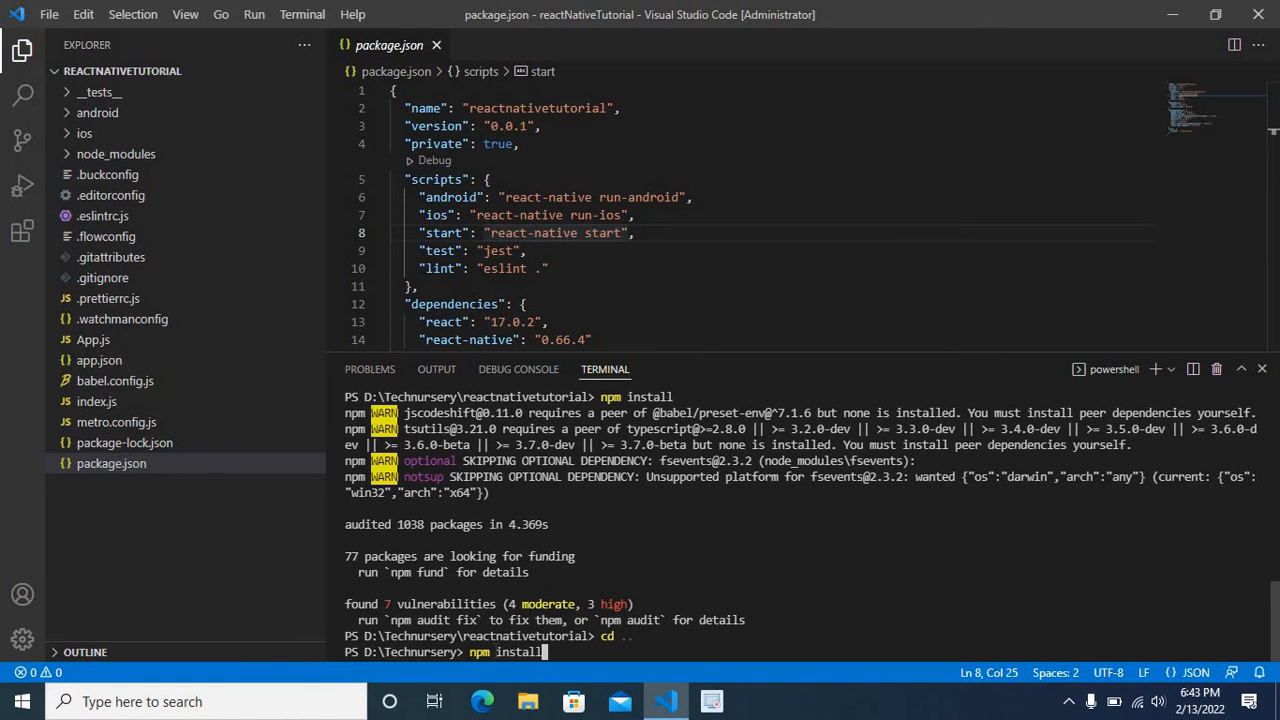
{"action": "key", "text": "Return"}
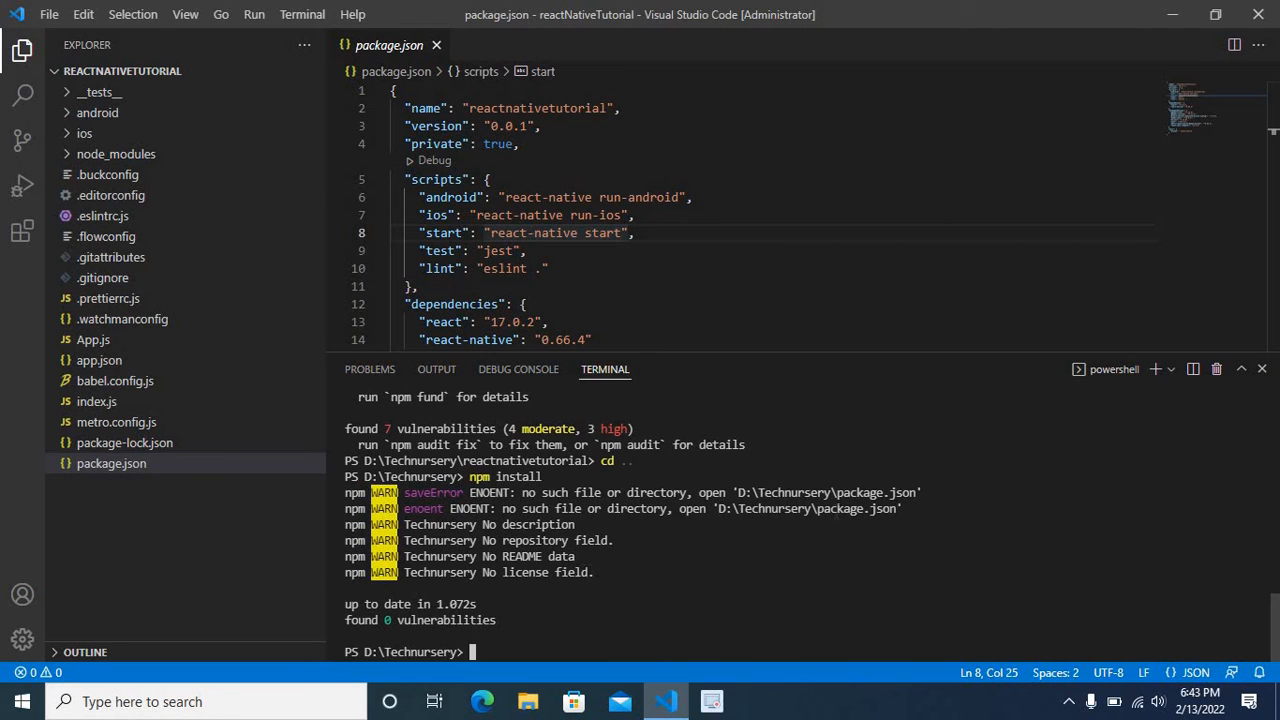
{"action": "mouse_move", "coordinate": [150, 80]}
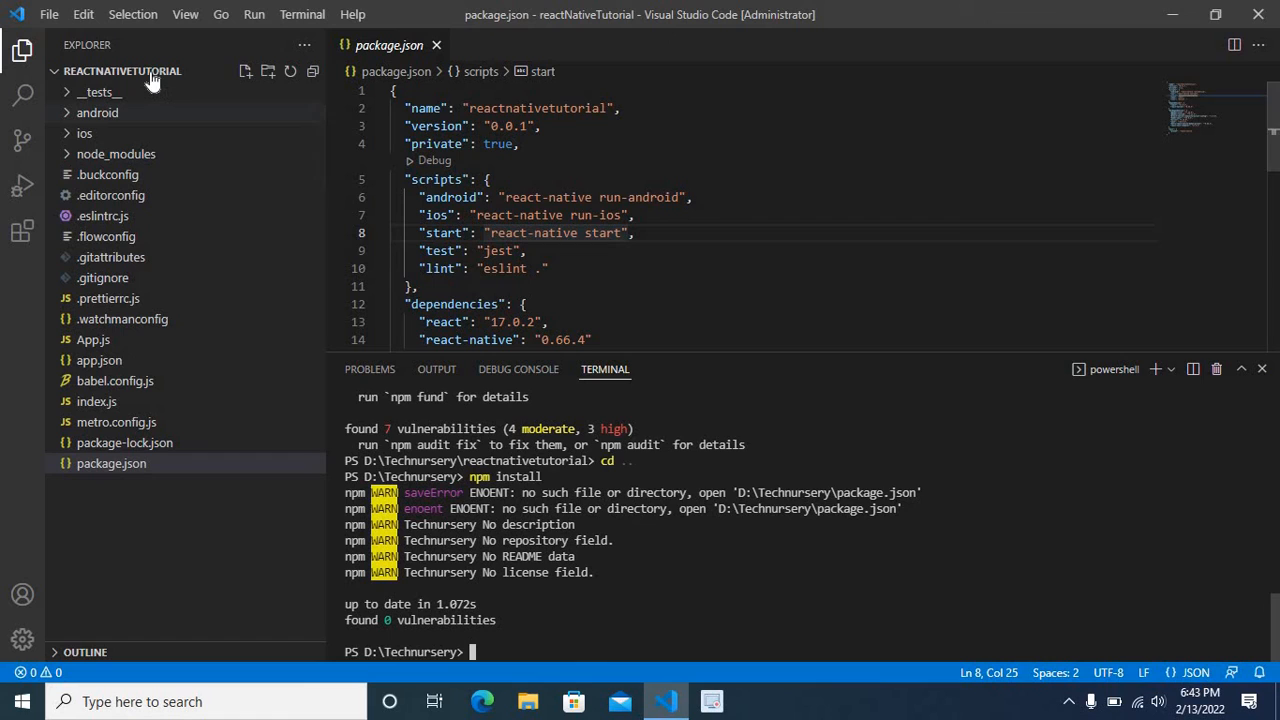
{"action": "mouse_move", "coordinate": [122, 71]}
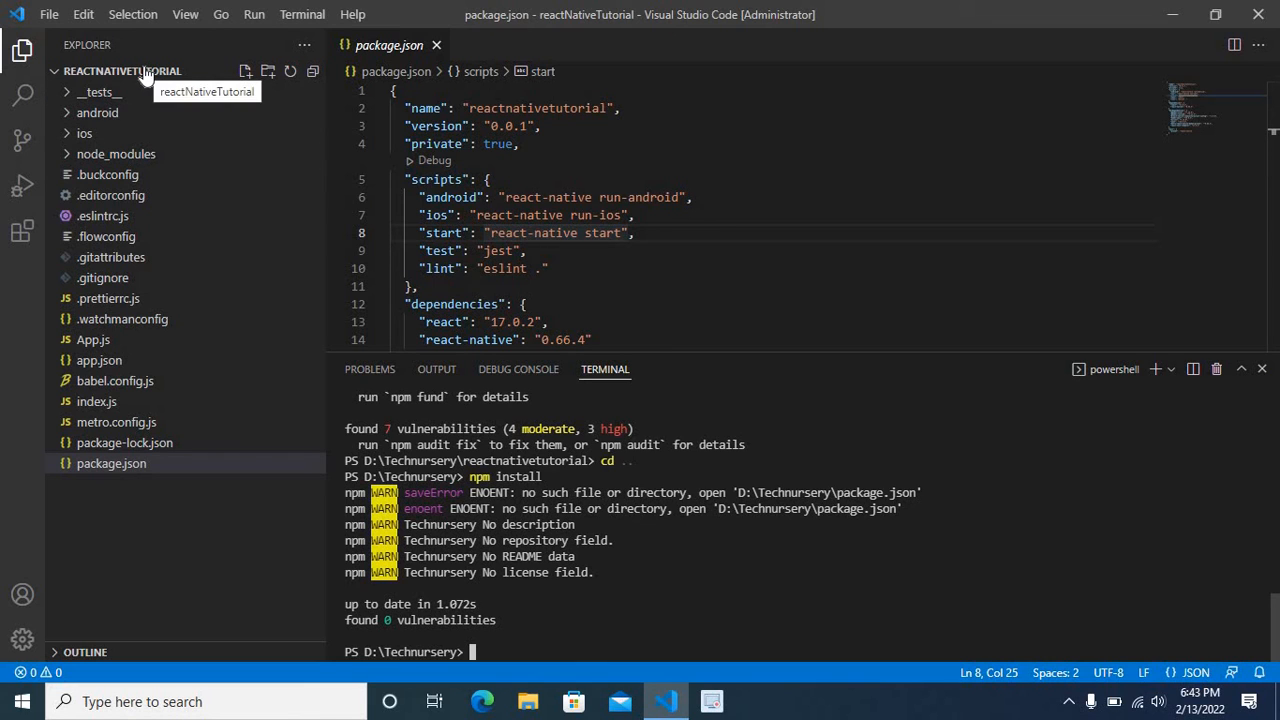
{"action": "mouse_move", "coordinate": [184, 536]}
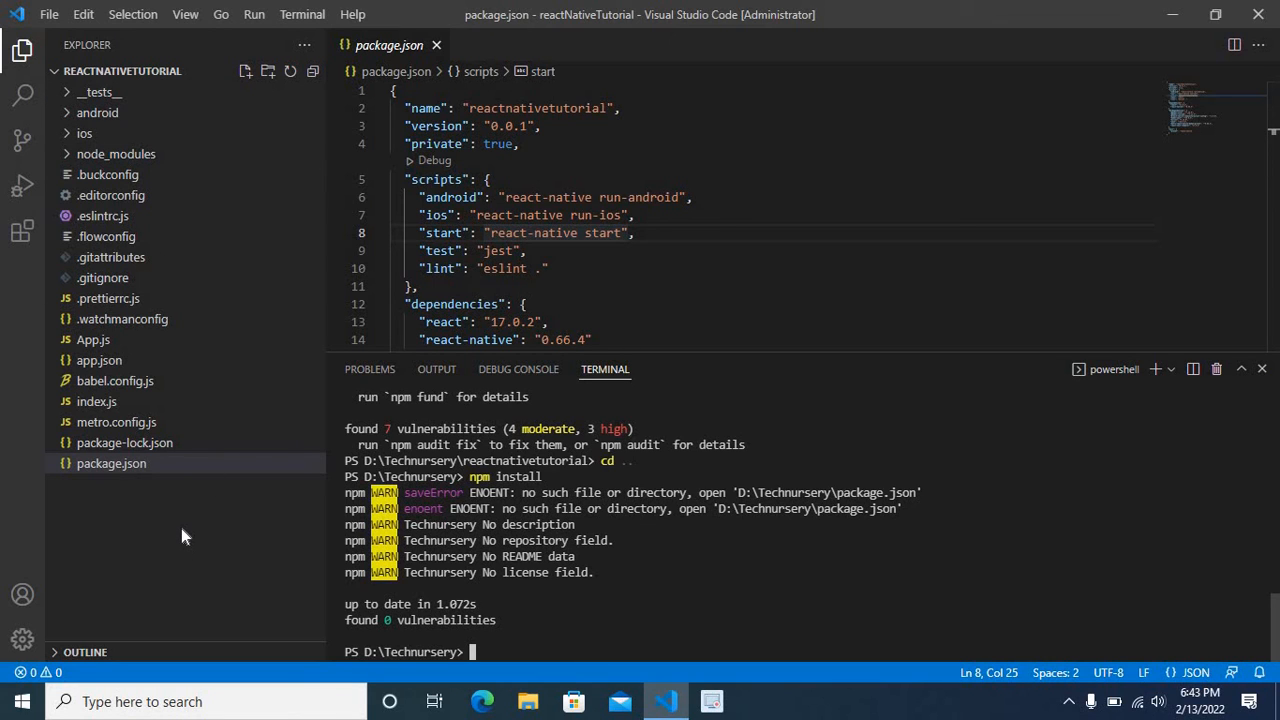
{"action": "mouse_move", "coordinate": [229, 515]}
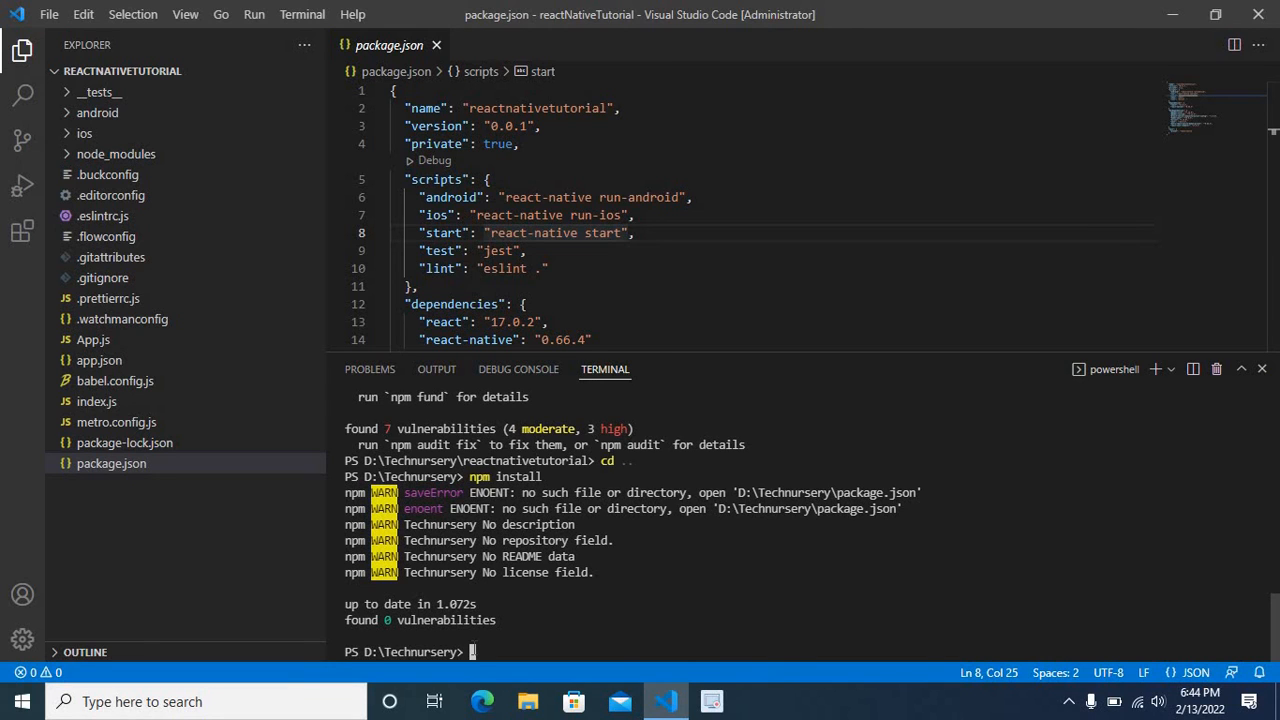
Run cd reactnativetutorial to re-enter the project folder.
{"action": "type", "text": "cd"}
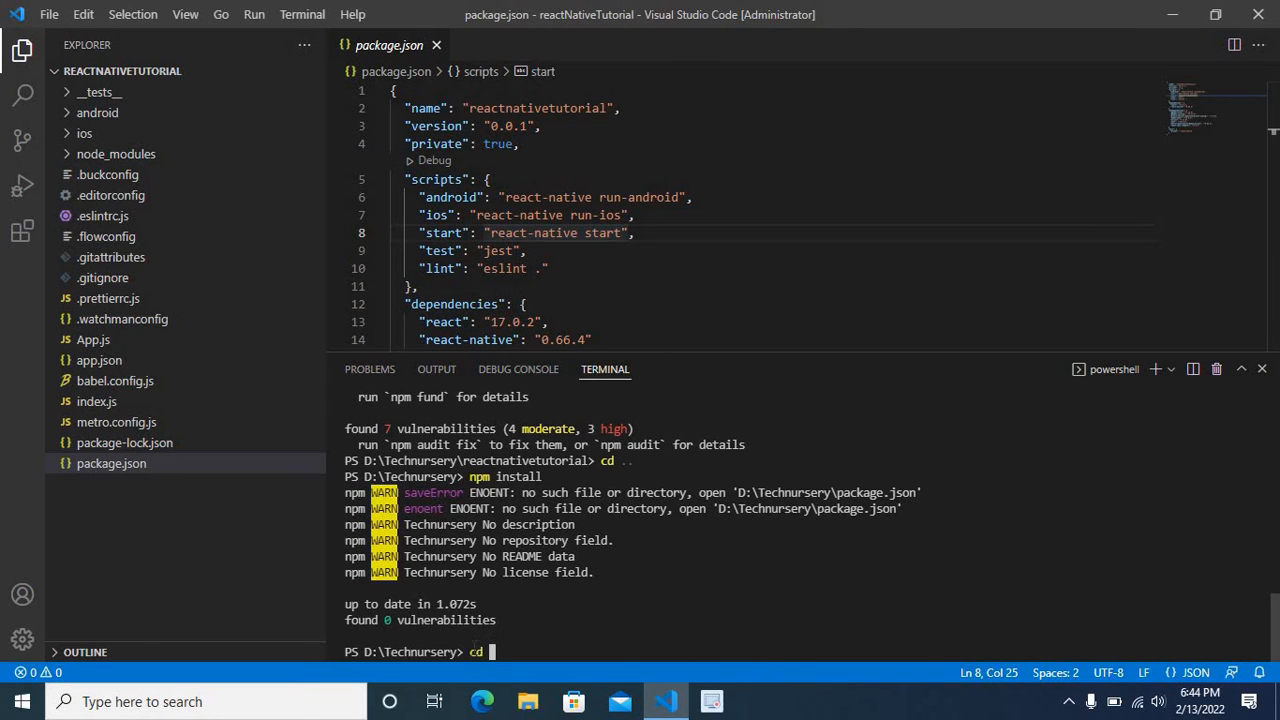
{"action": "type", "text": "reactnativetuto"}
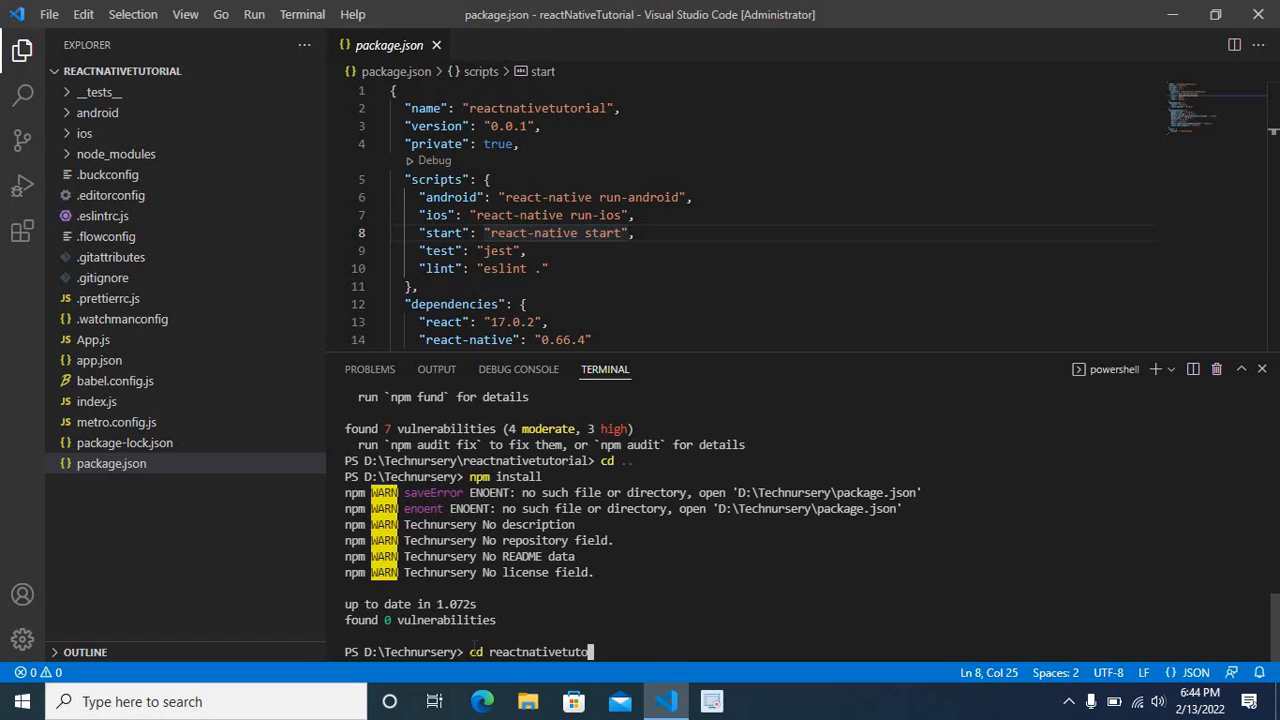
{"action": "key", "text": "Return"}
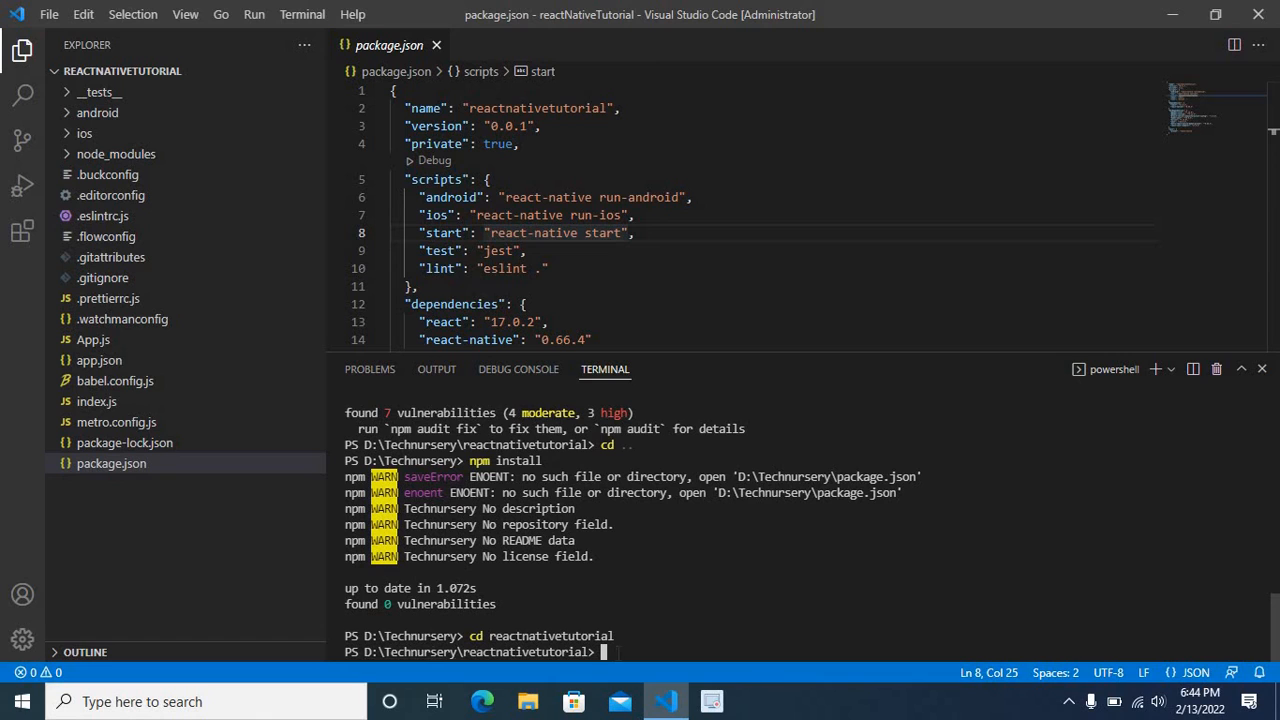
{"action": "mouse_move", "coordinate": [122, 112]}
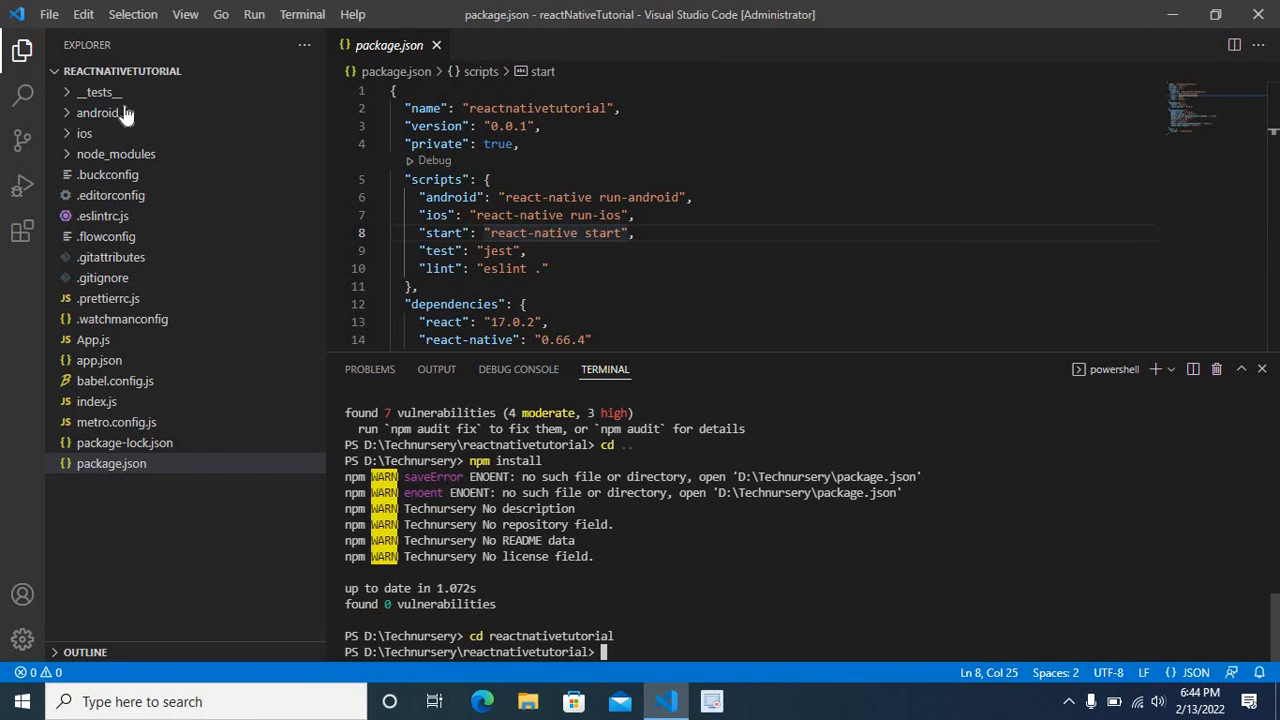
{"action": "mouse_move", "coordinate": [105, 470]}
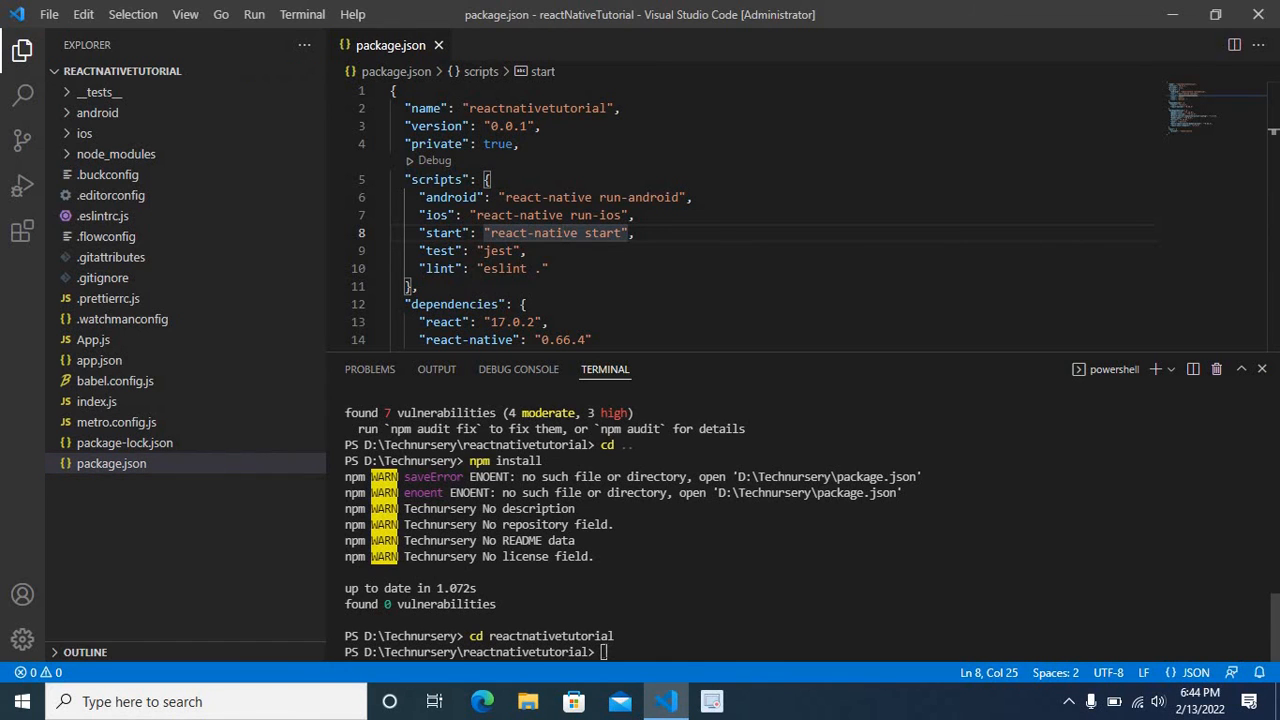
Run npm install again inside reactnativetutorial, reaching the preinstall stage.
{"action": "type", "text": "r"}
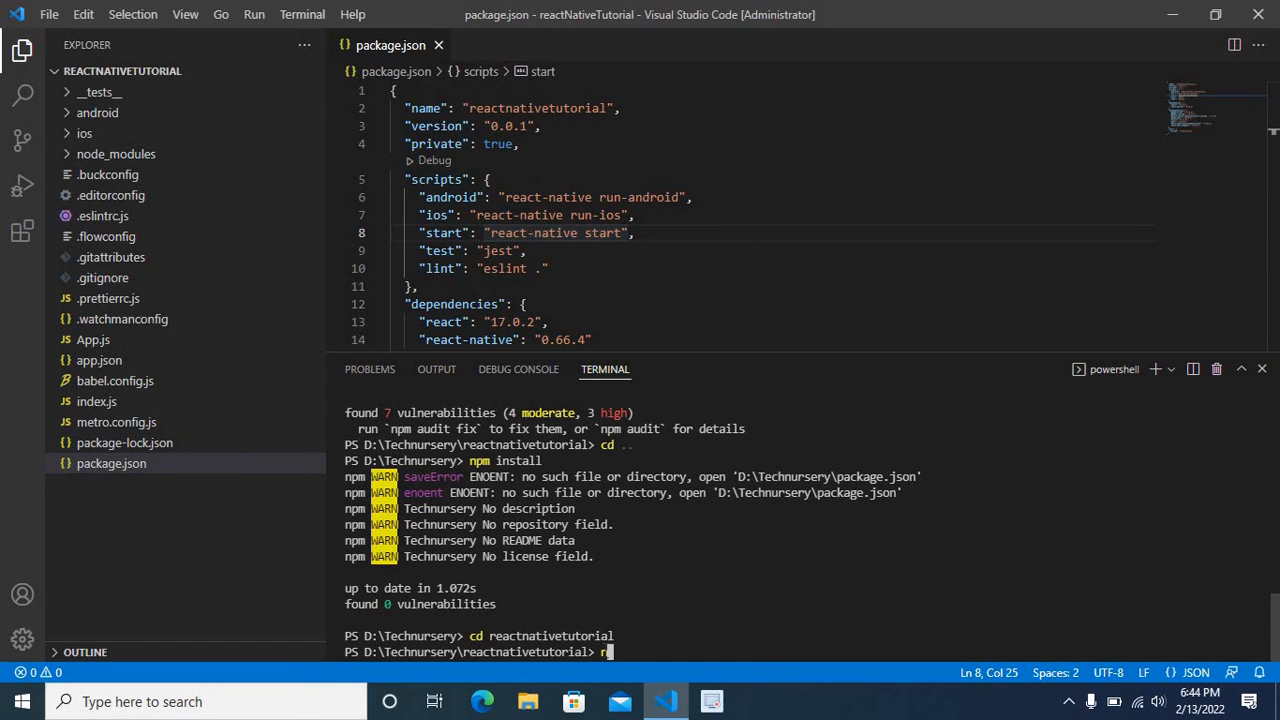
{"action": "type", "text": "npm in"}
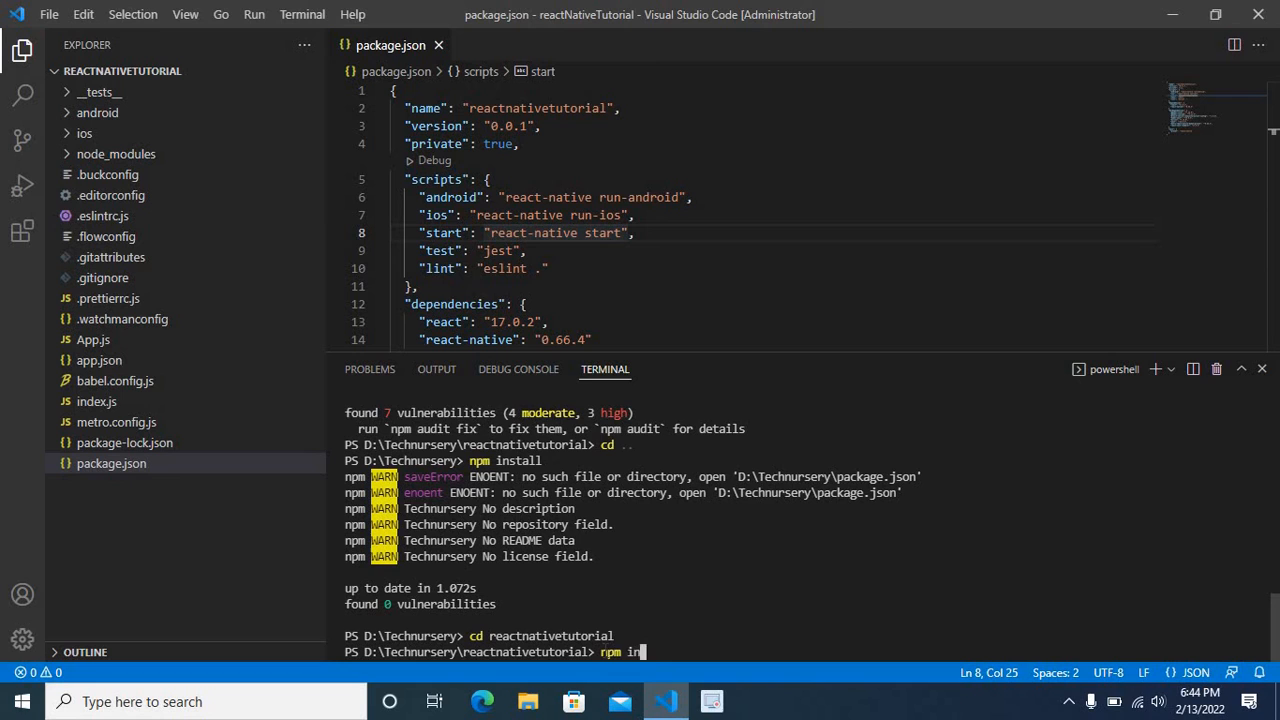
{"action": "type", "text": "stall"}
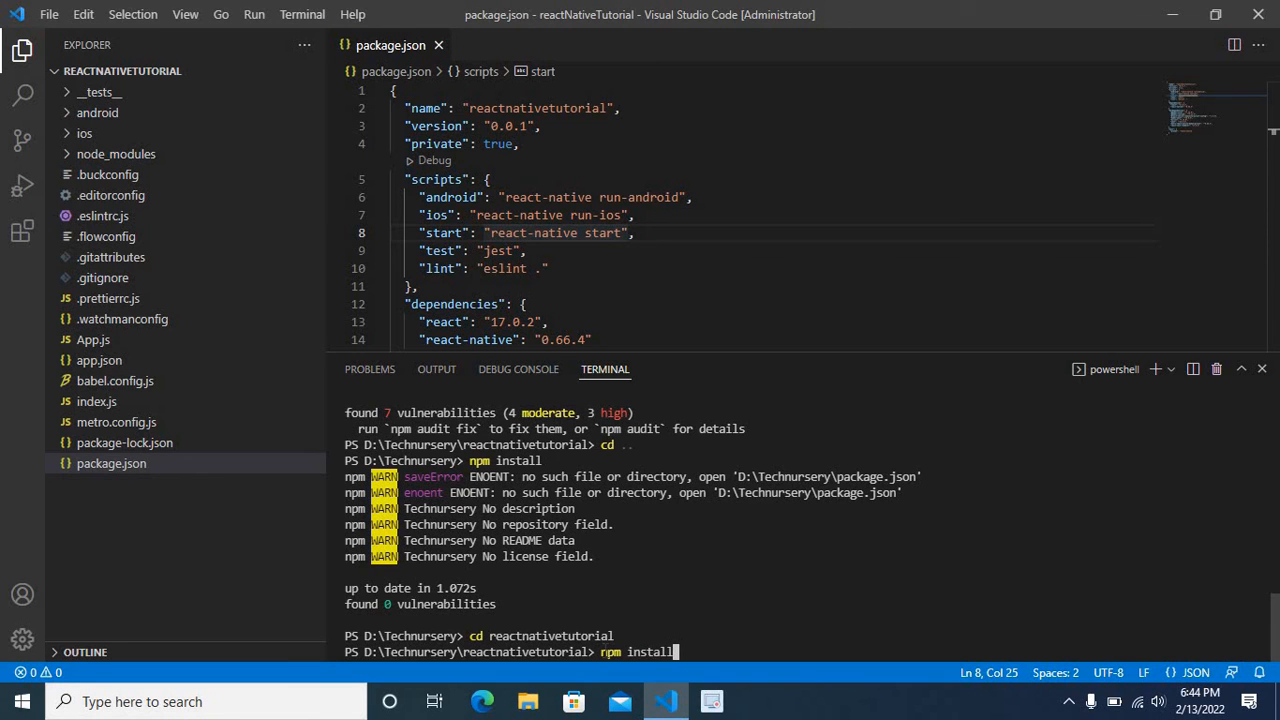
{"action": "key", "text": "Return"}
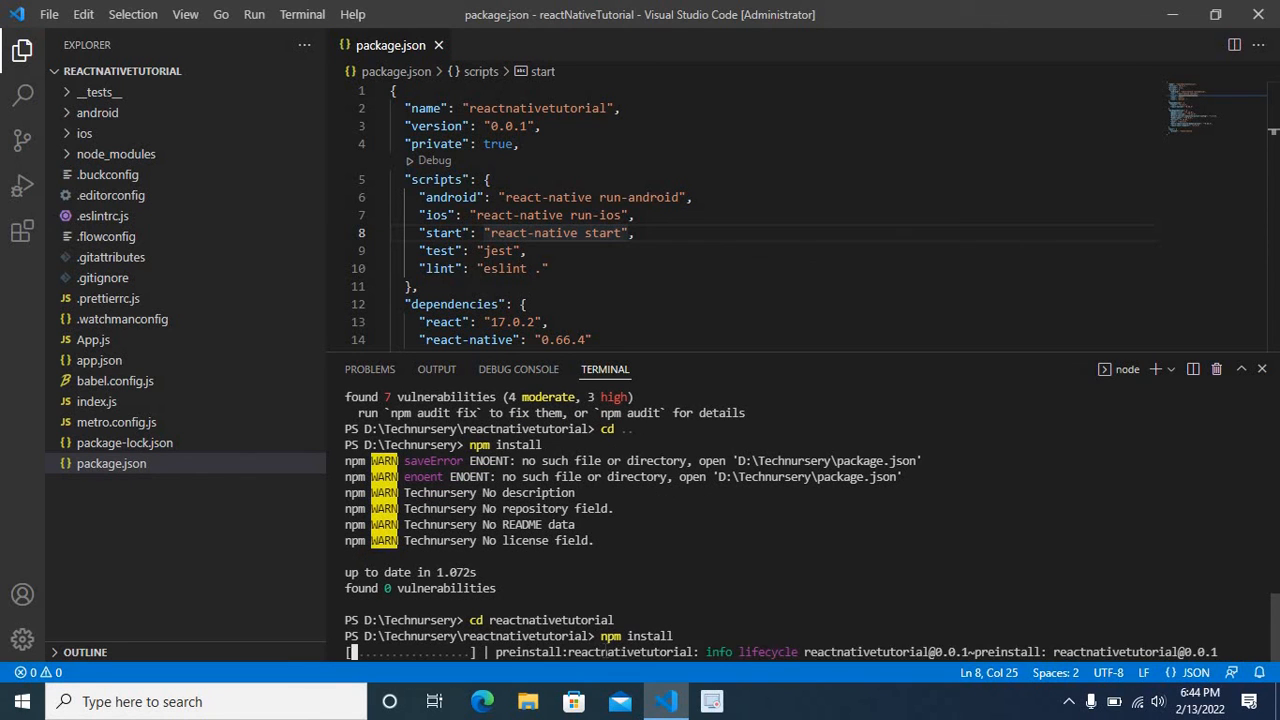